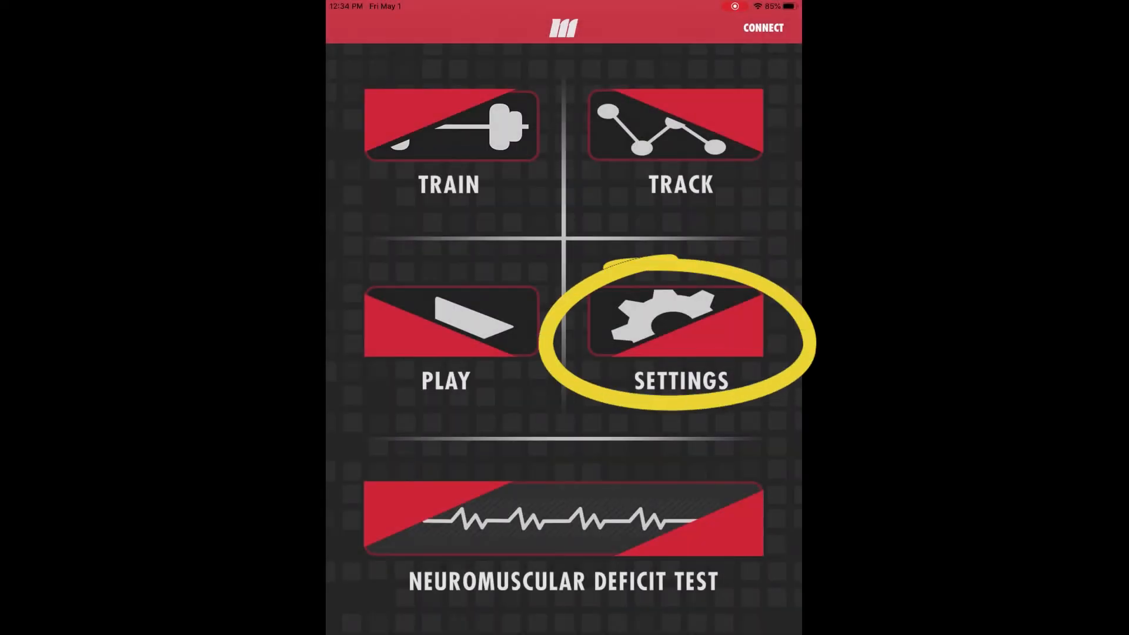
Step: Go to the Settings page from the home screen tile
left_click(675, 321)
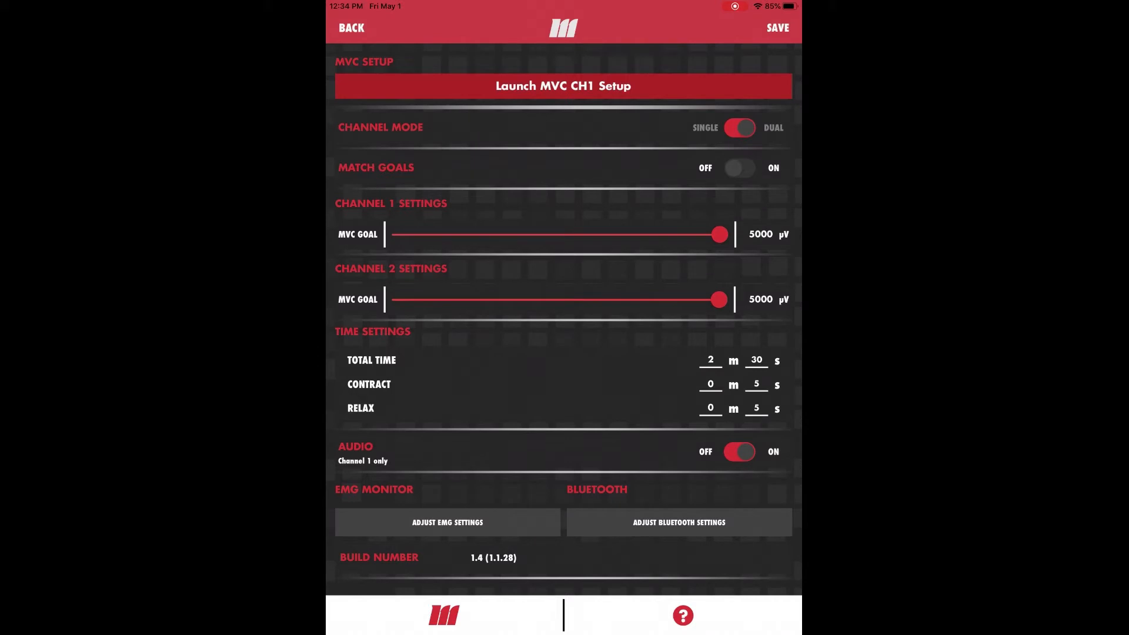
Step: Launch the MVC CH1 Setup showing recovery phase Early and involved side Left
left_click(681, 615)
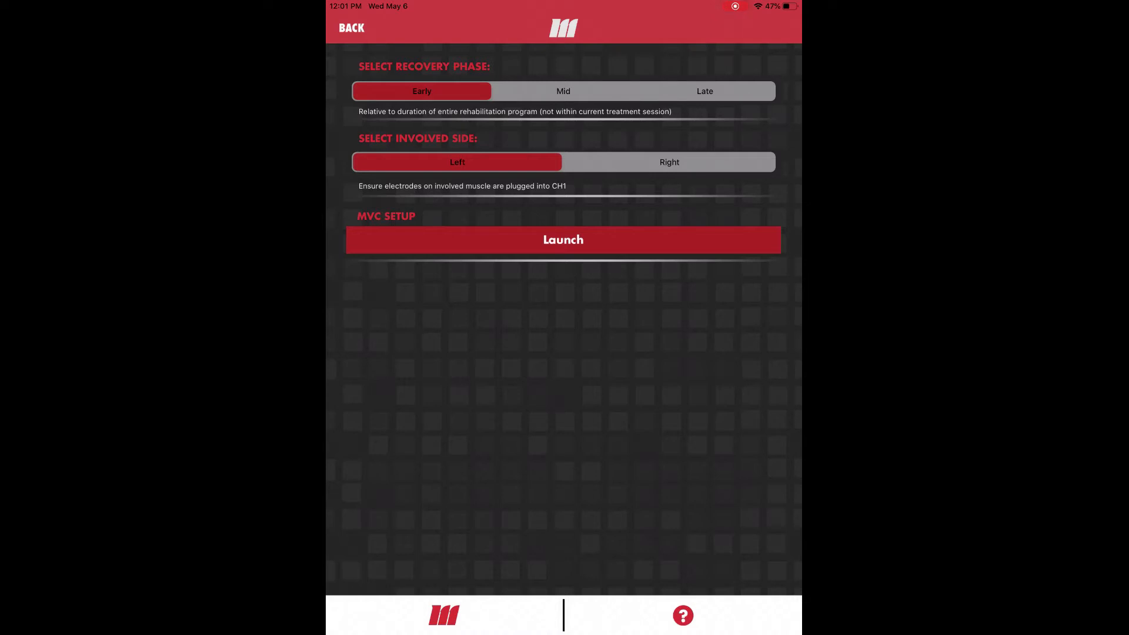
Step: Set recovery phase to Mid (after trying Late), keep Left side, and launch the MVC test
left_click(563, 91)
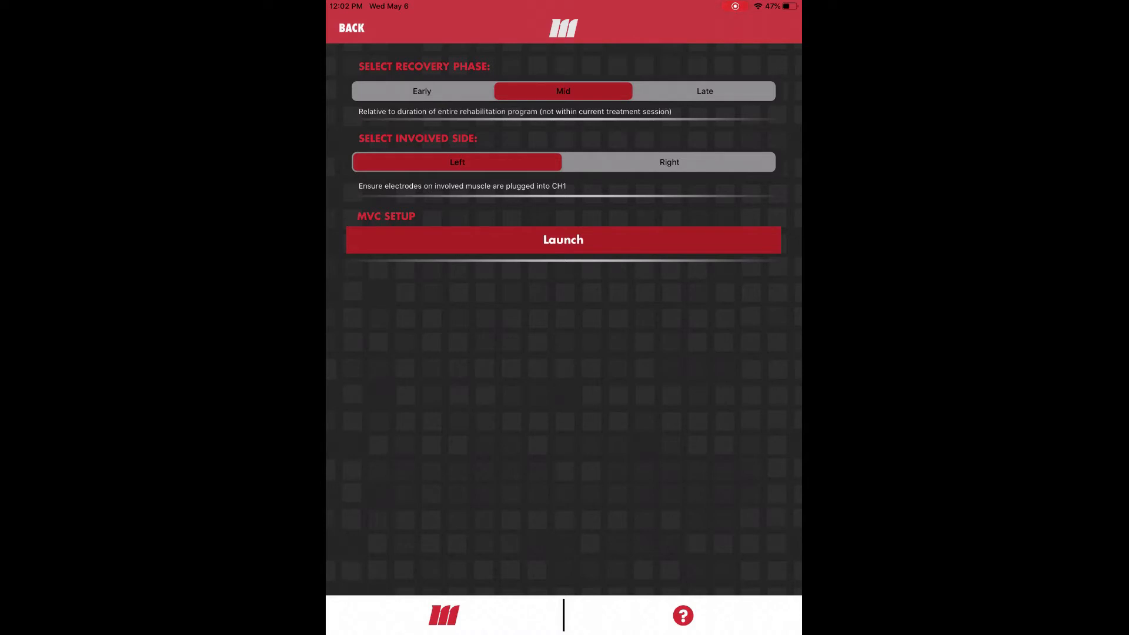
left_click(705, 90)
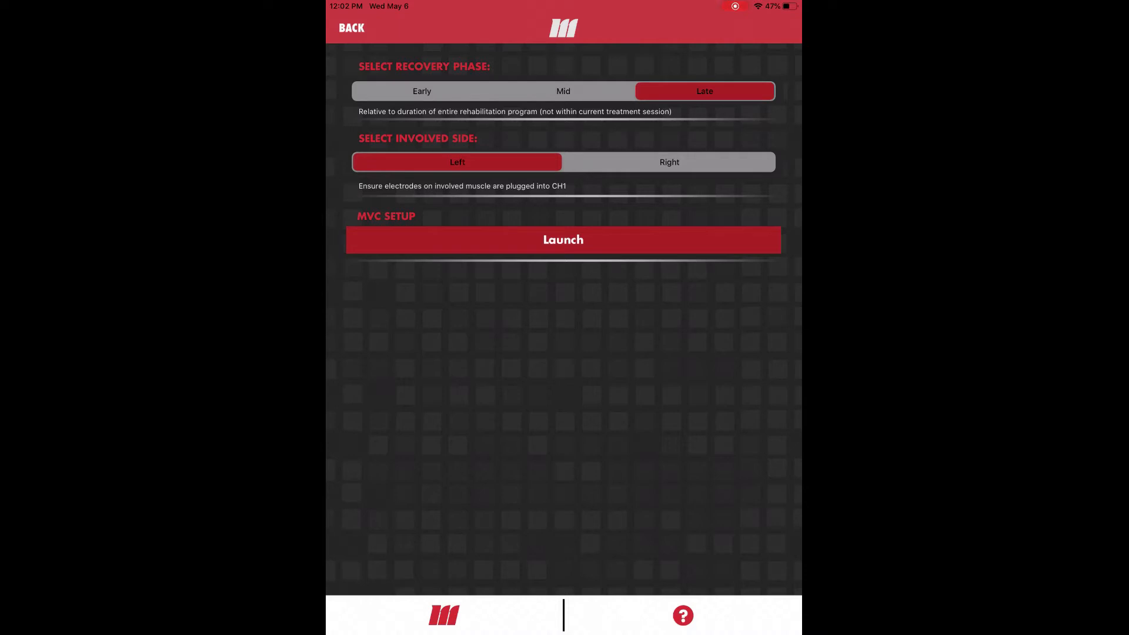
left_click(564, 91)
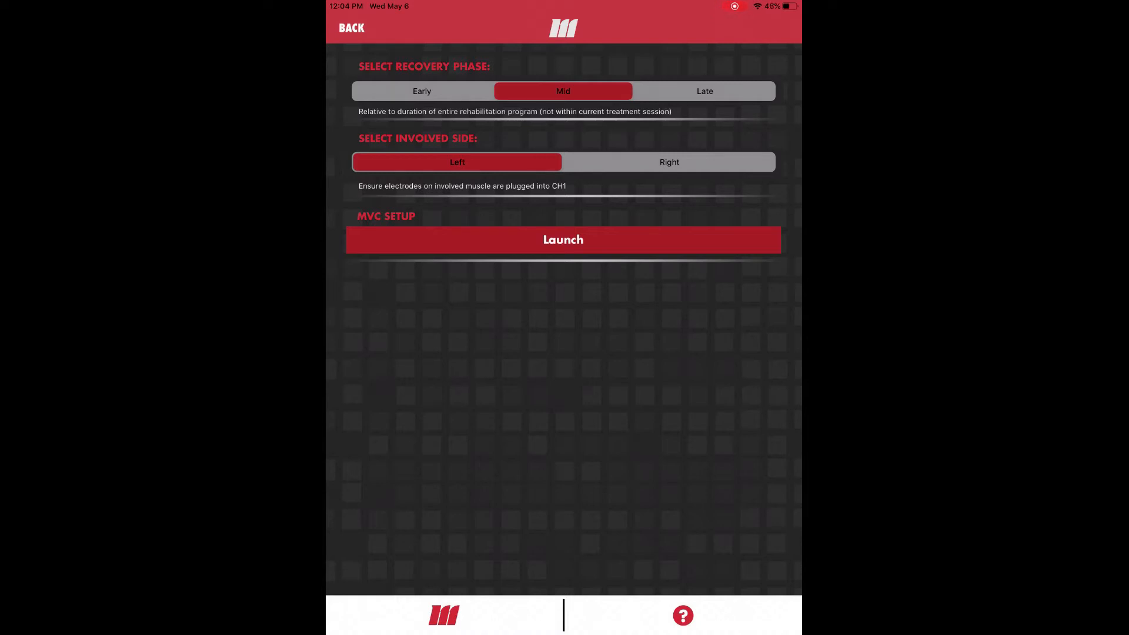
left_click(564, 240)
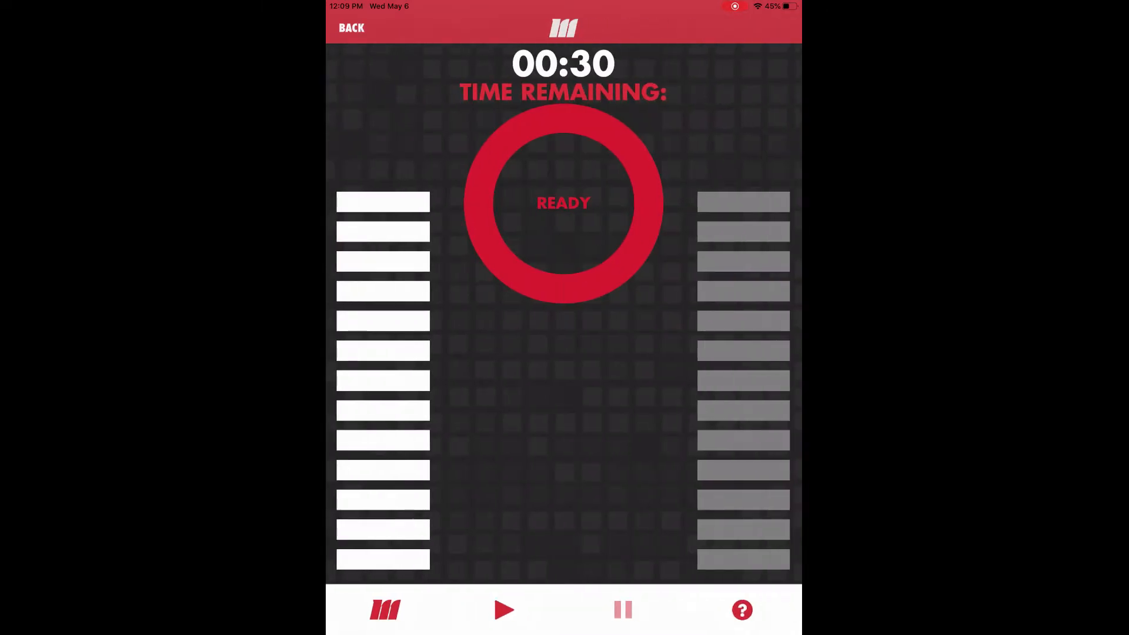
Step: Run the 30-second MVC recording, giving an average MVC of 843 µV
left_click(741, 611)
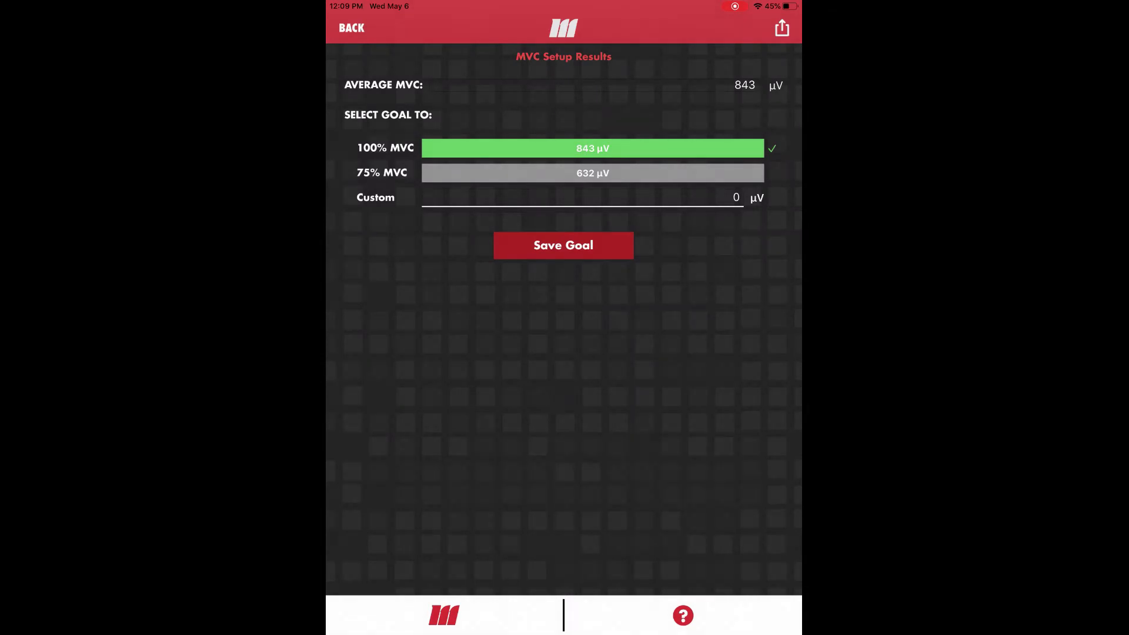
Step: Choose 100% MVC as the goal after trying 75% and Custom, and save it as 843 µV
left_click(592, 172)
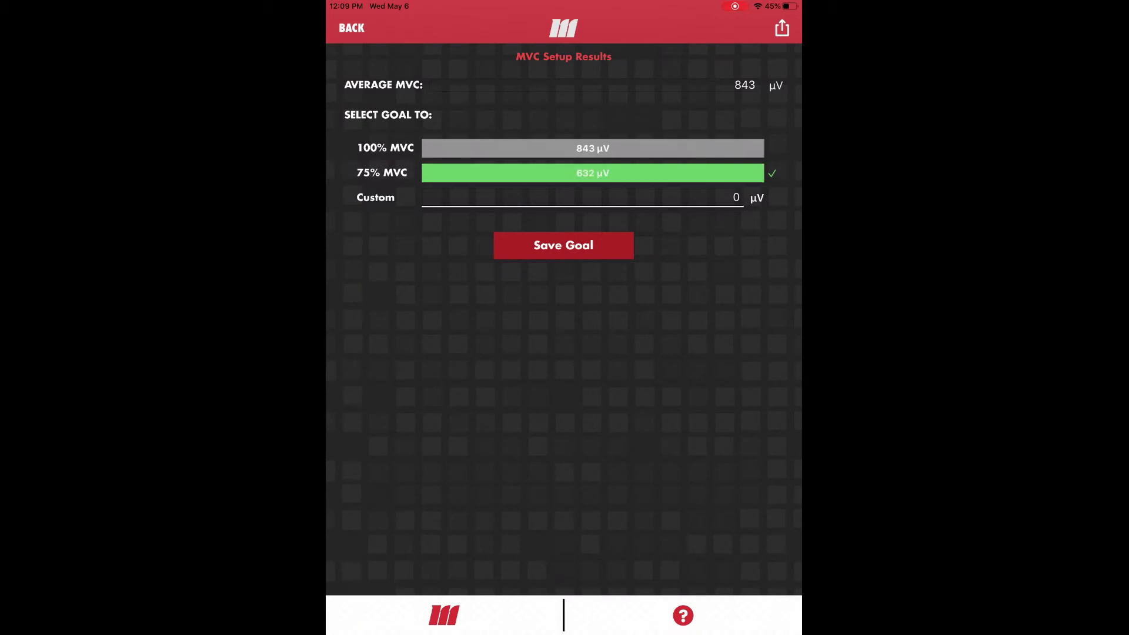
left_click(576, 198)
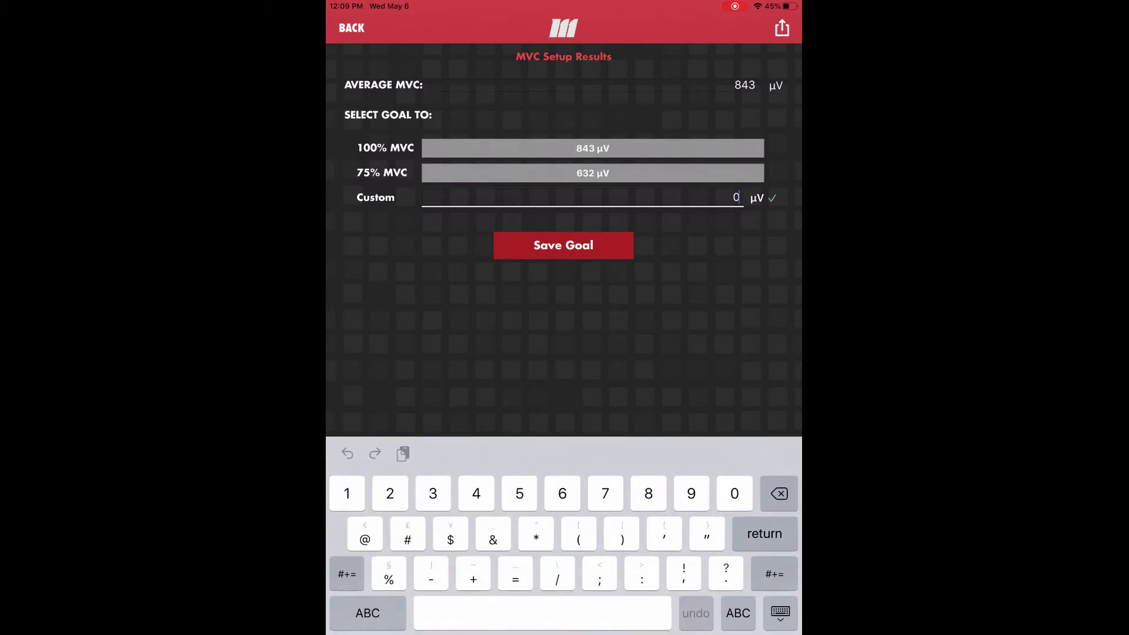
left_click(591, 148)
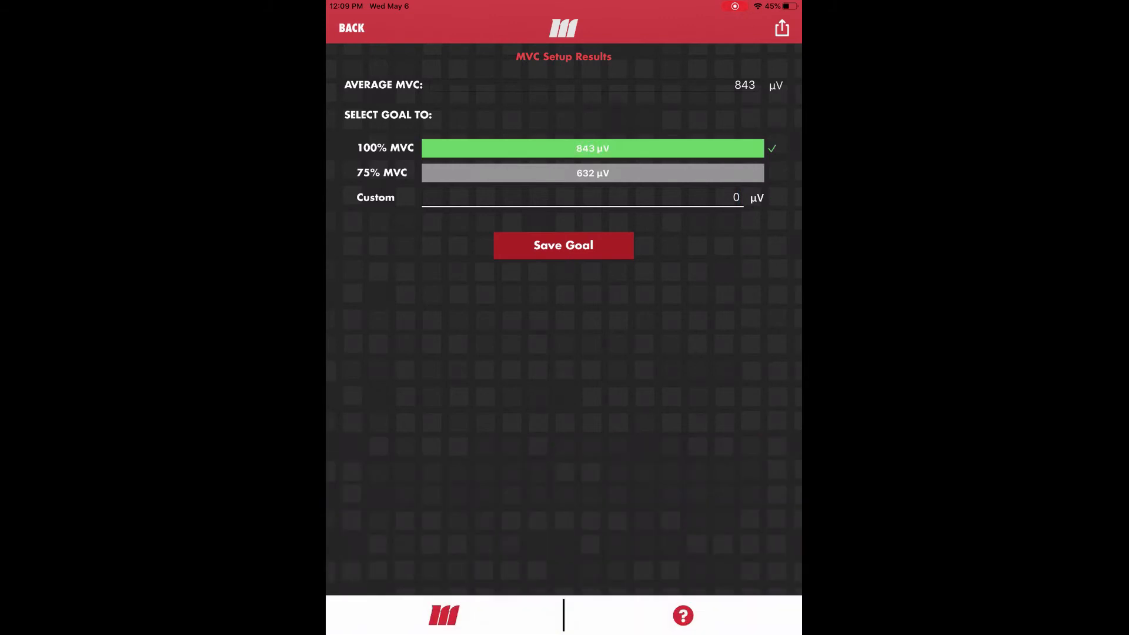
left_click(562, 245)
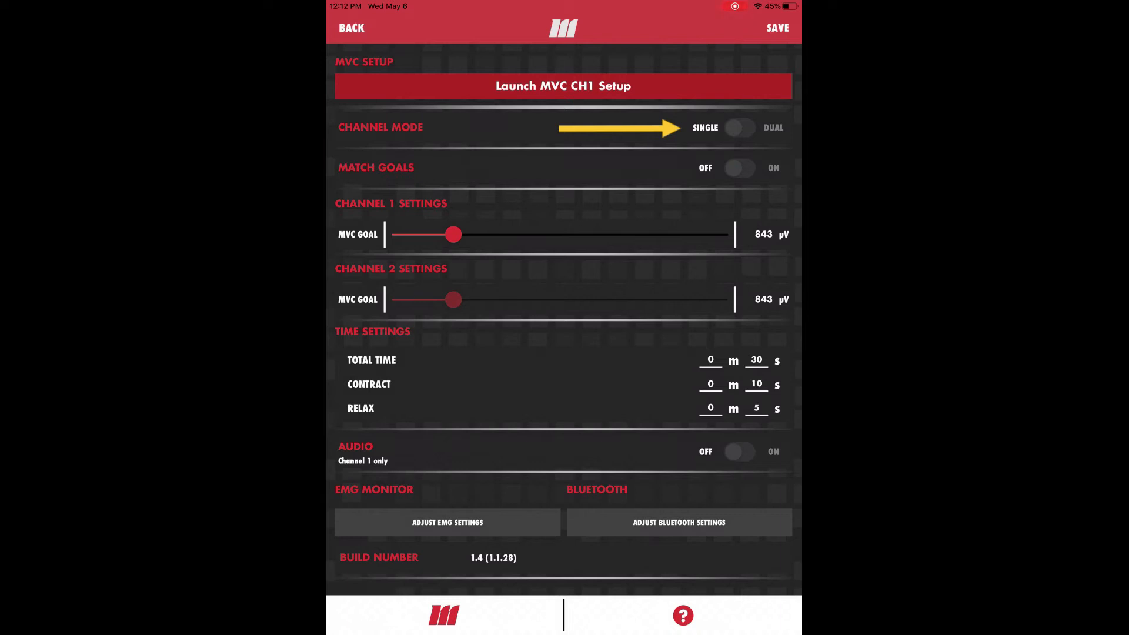
left_click(740, 127)
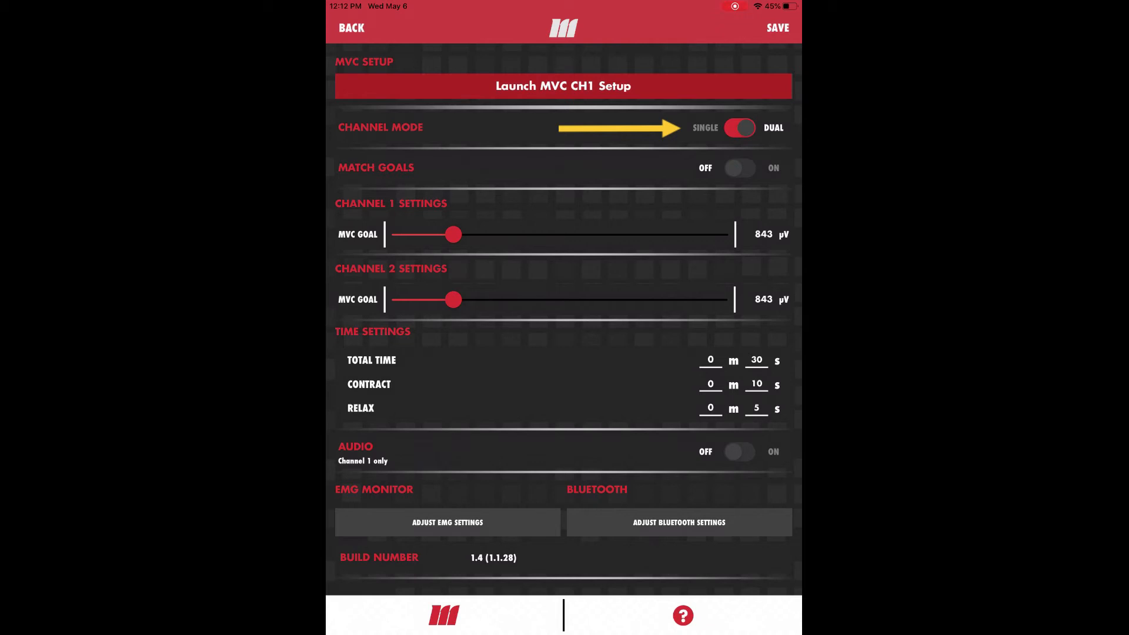
left_click(741, 127)
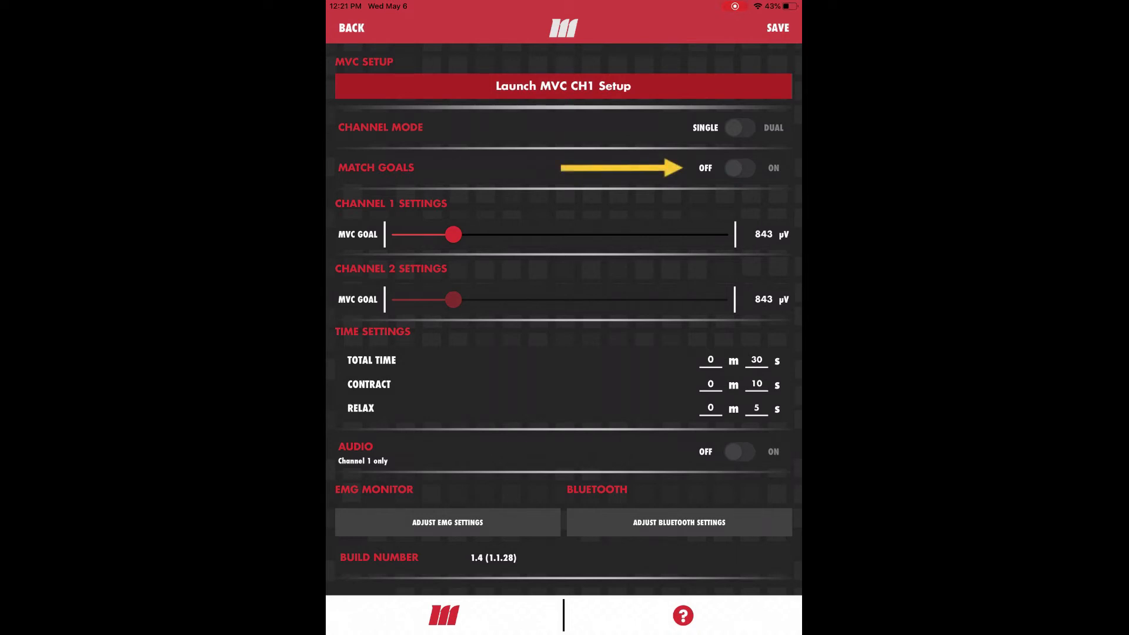
left_click(739, 168)
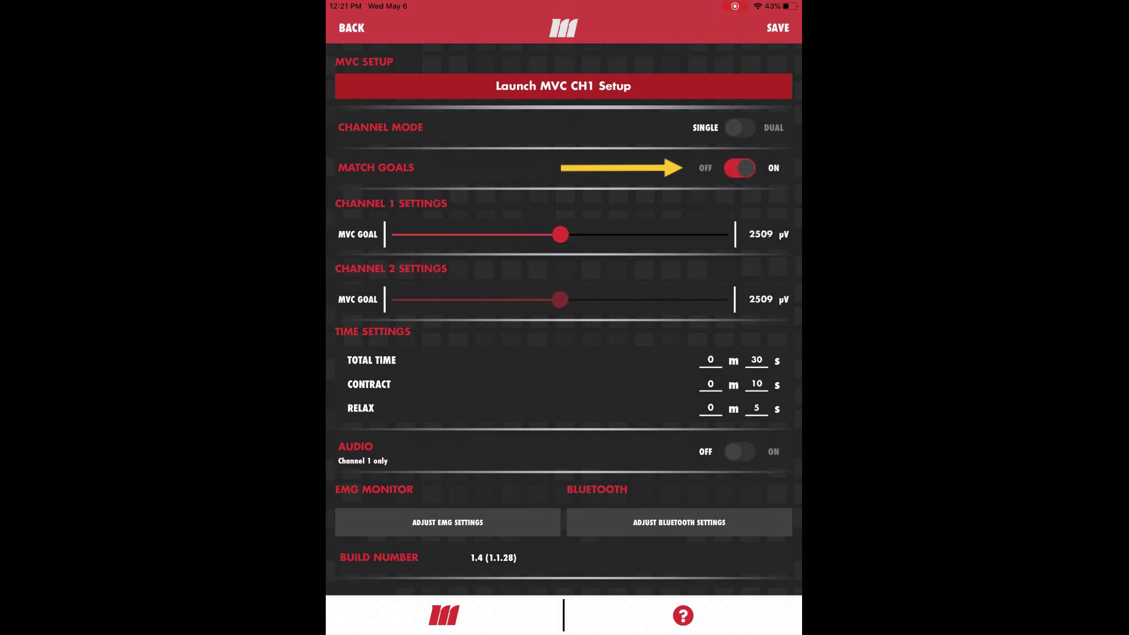
Step: Toggle Match Goals off and on, then lower the matched MVC goal to 875 µV
left_click(740, 168)
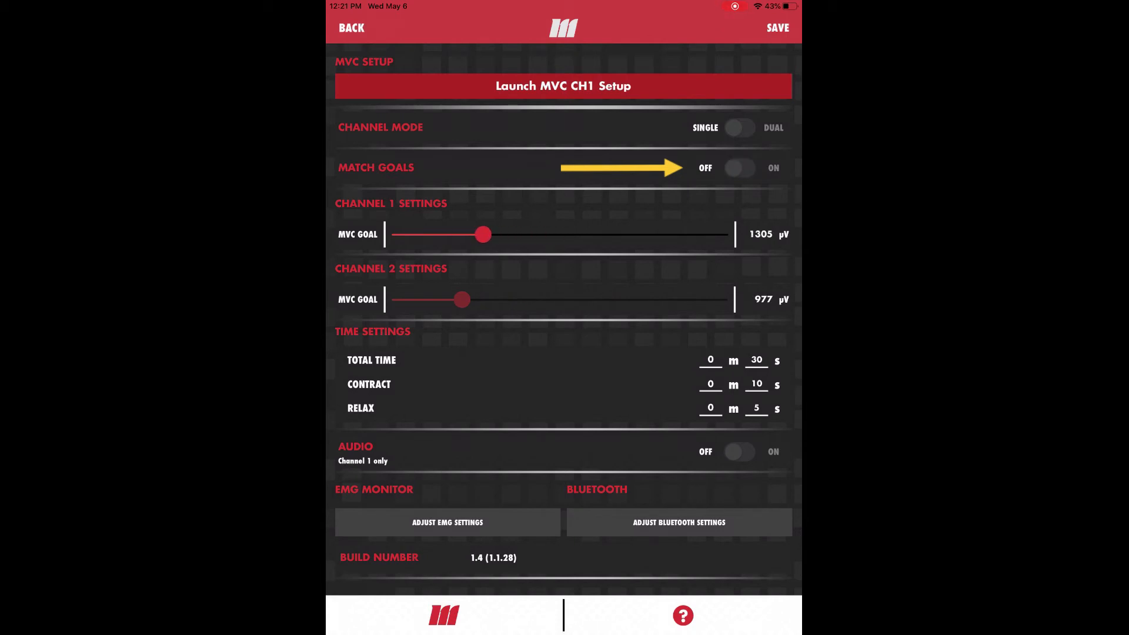
left_click(739, 168)
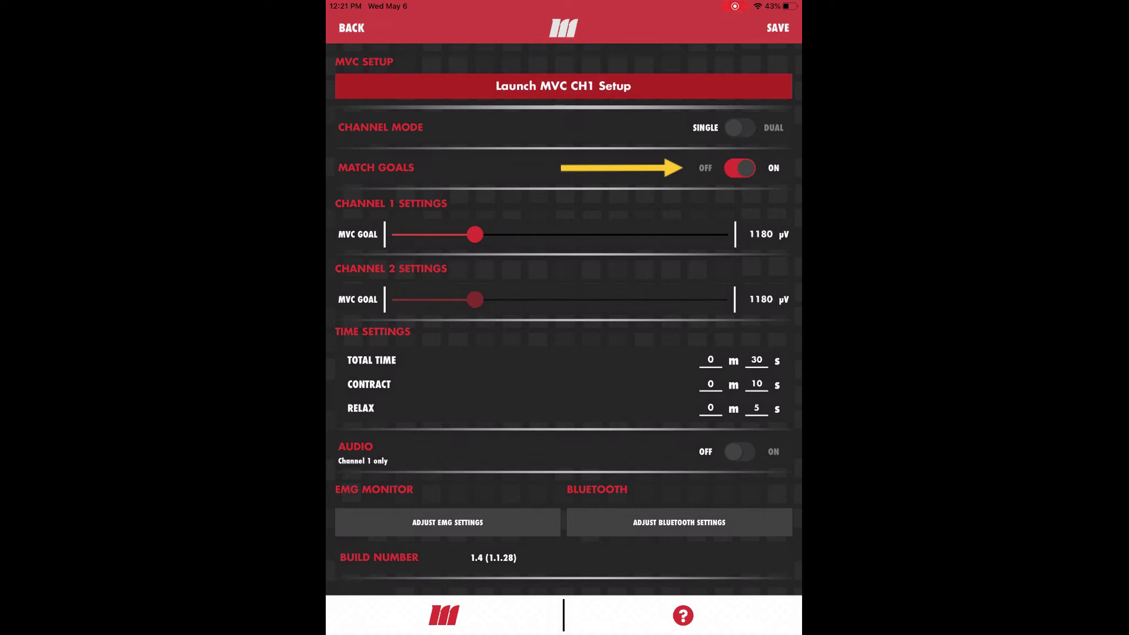
left_click_drag(474, 234, 454, 234)
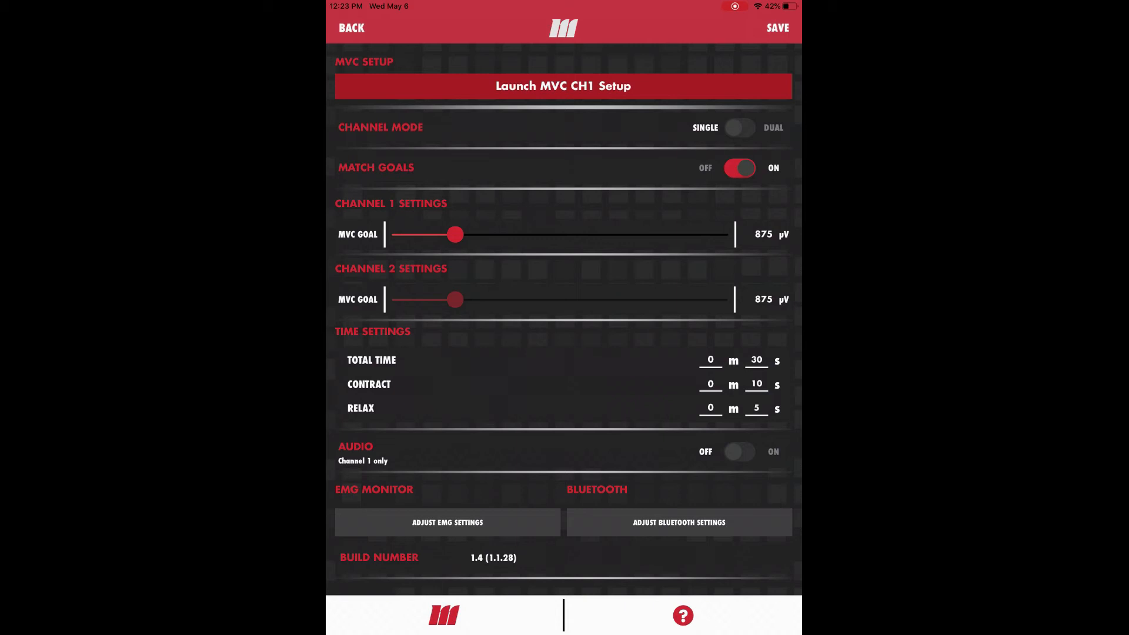
Step: Raise the matched goal to 1624 µV, unmatch goals, set channel 1 to 1500 µV, then re-match
left_click(454, 234)
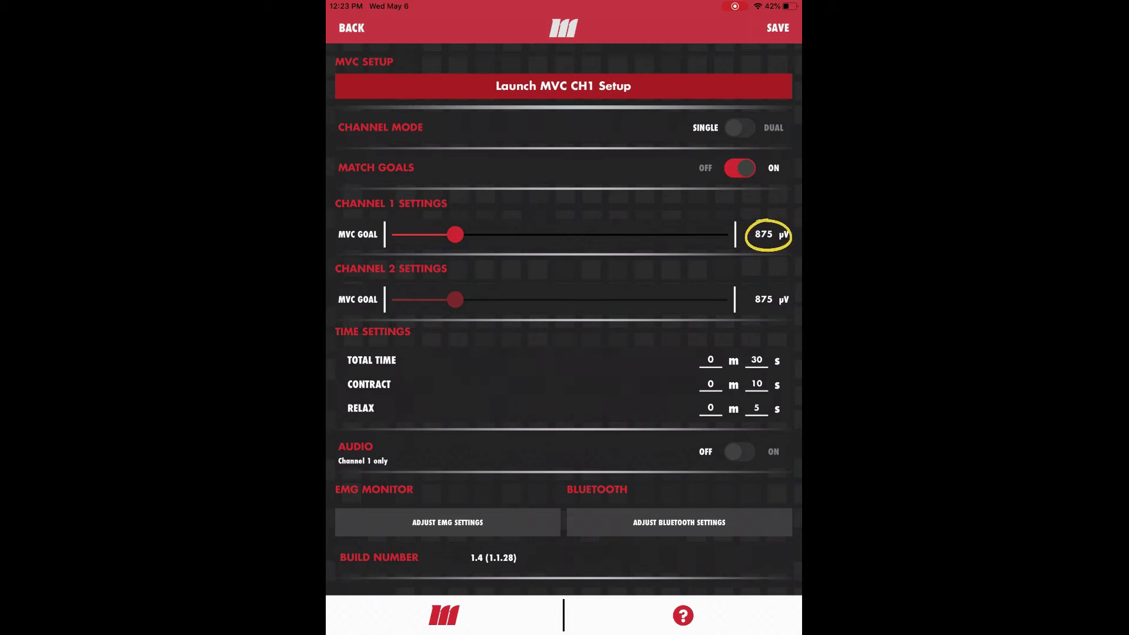
left_click(762, 234)
type("1624")
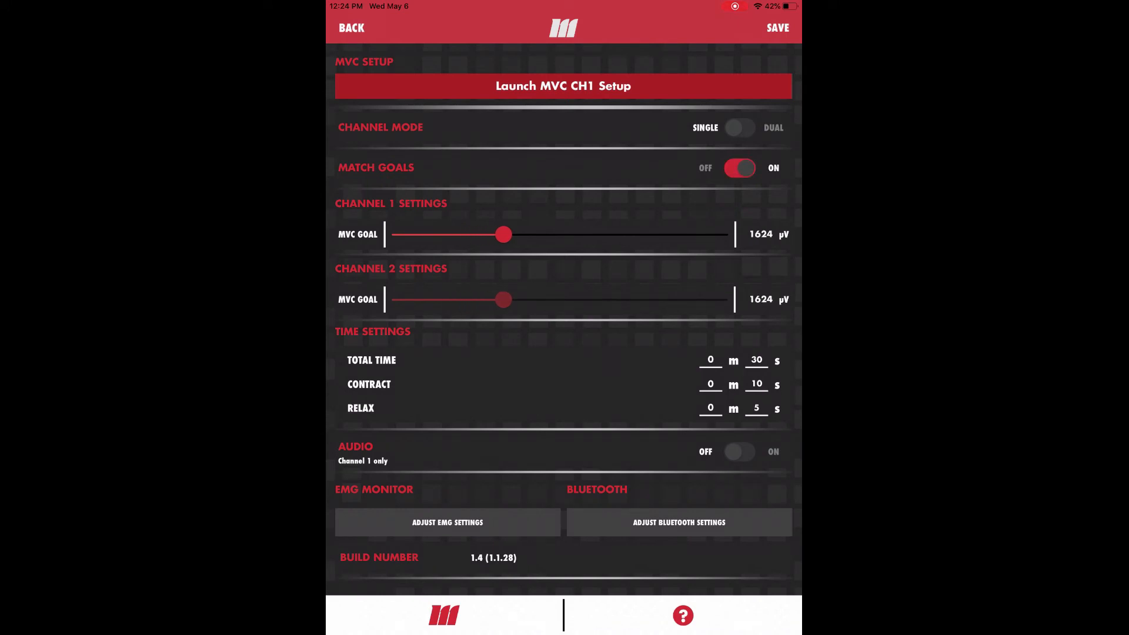
left_click(740, 168)
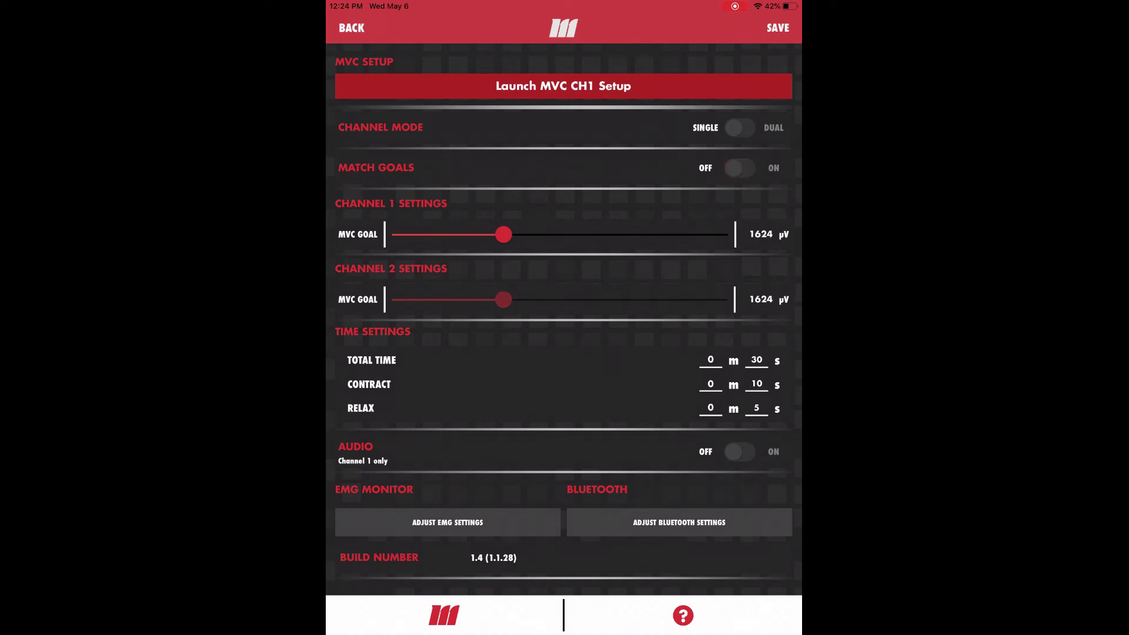
left_click(769, 234)
type("1500")
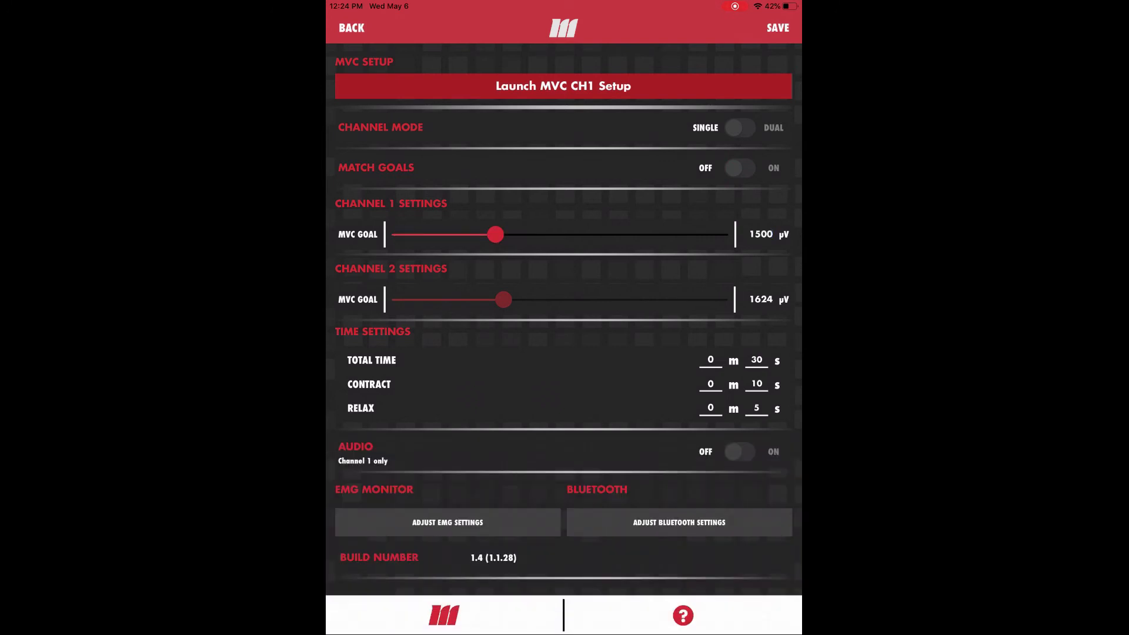
left_click(740, 168)
type("10")
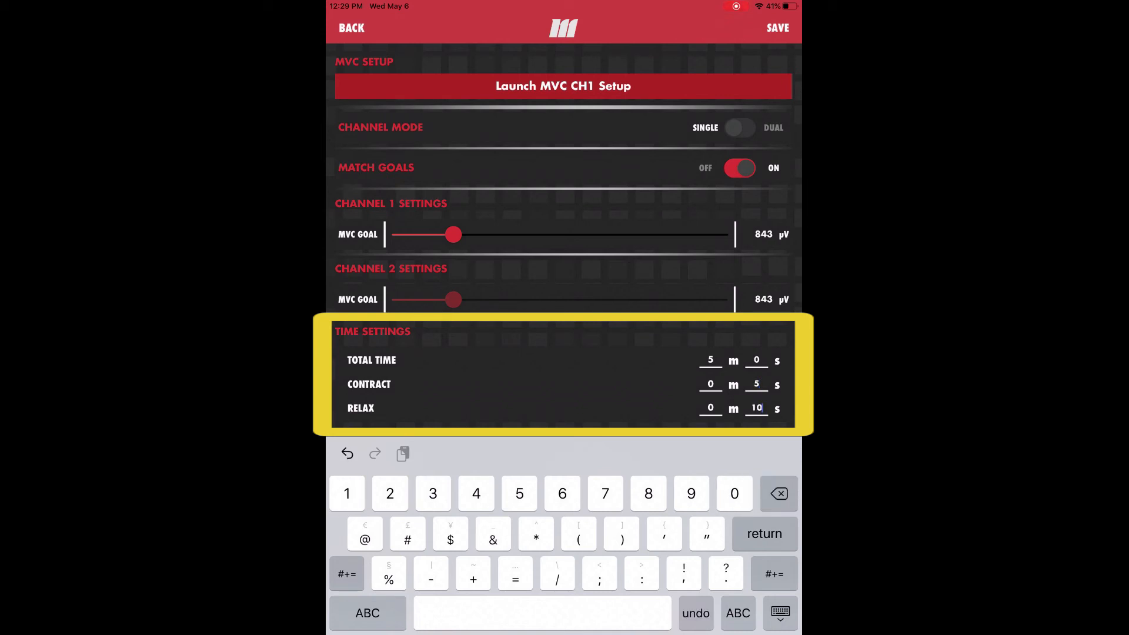
Step: Review the total time, contract and relax time entries with goals at 843 µV
left_click(710, 360)
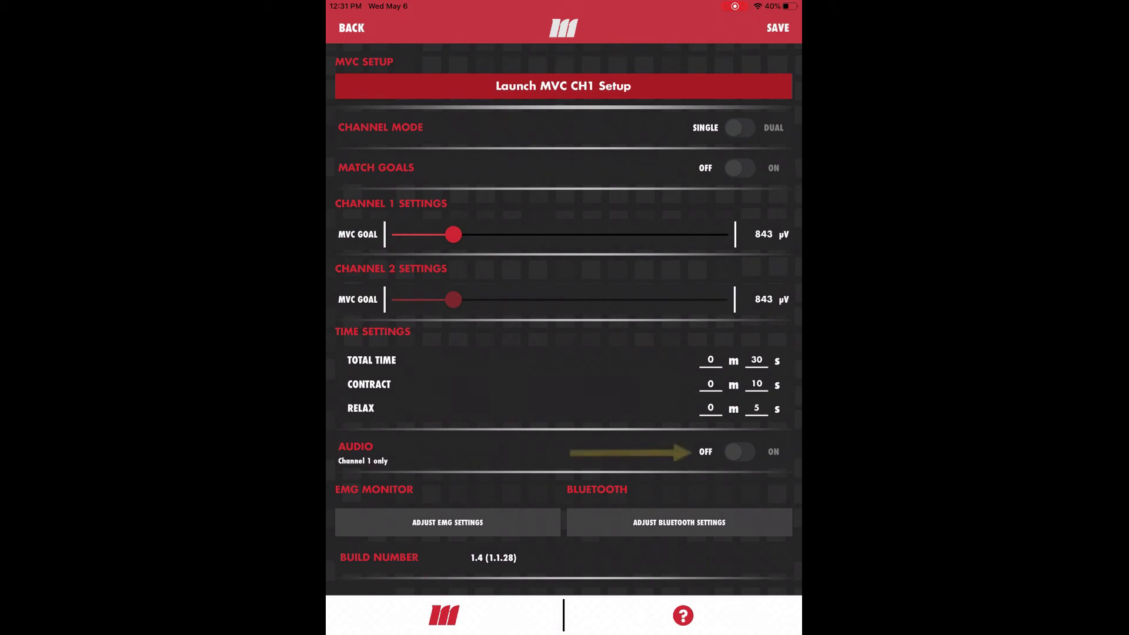
left_click(740, 452)
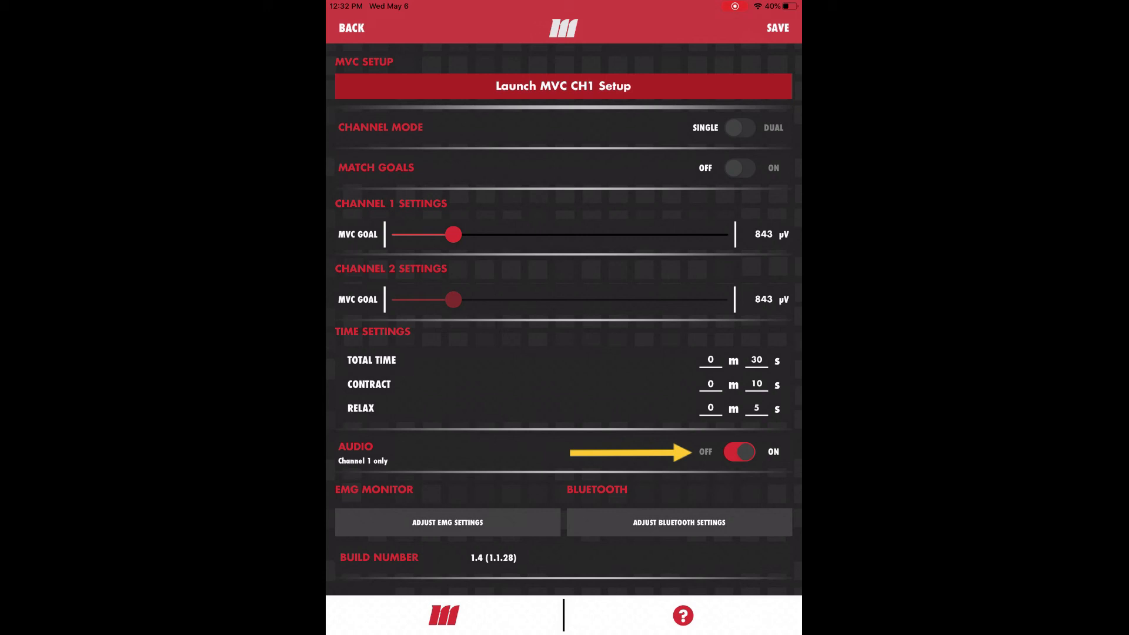
left_click(740, 451)
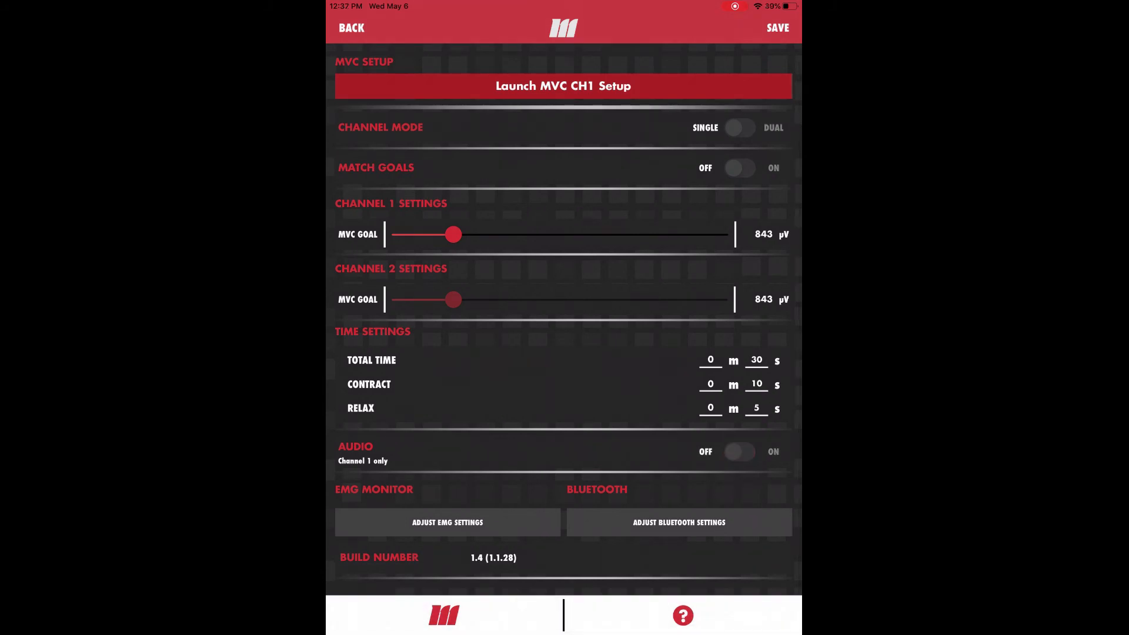
left_click(447, 523)
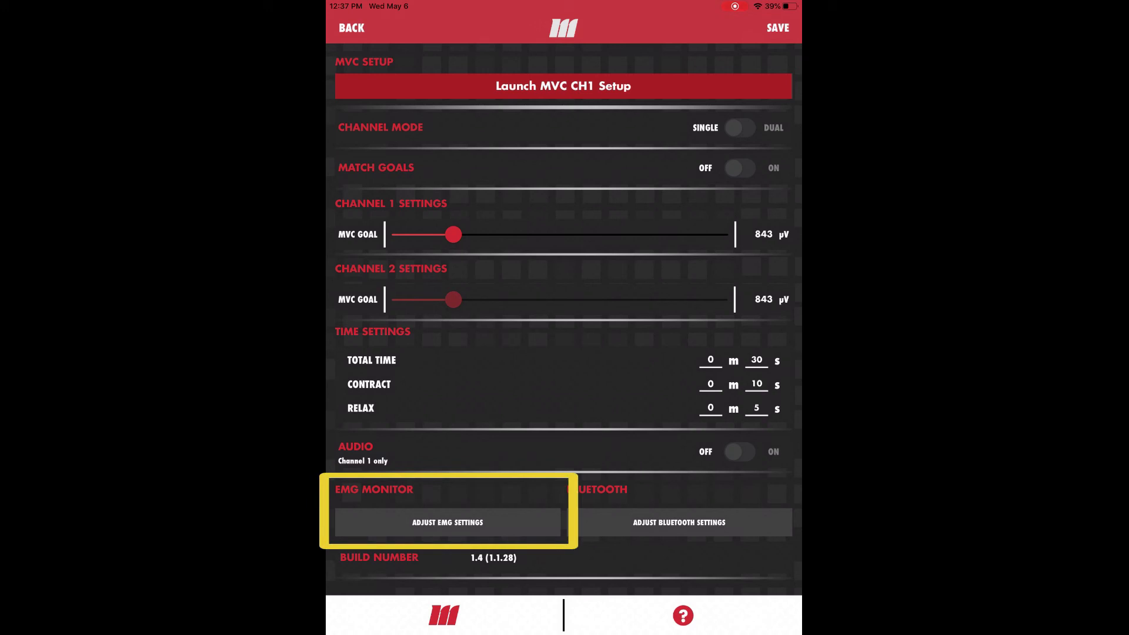
left_click(447, 522)
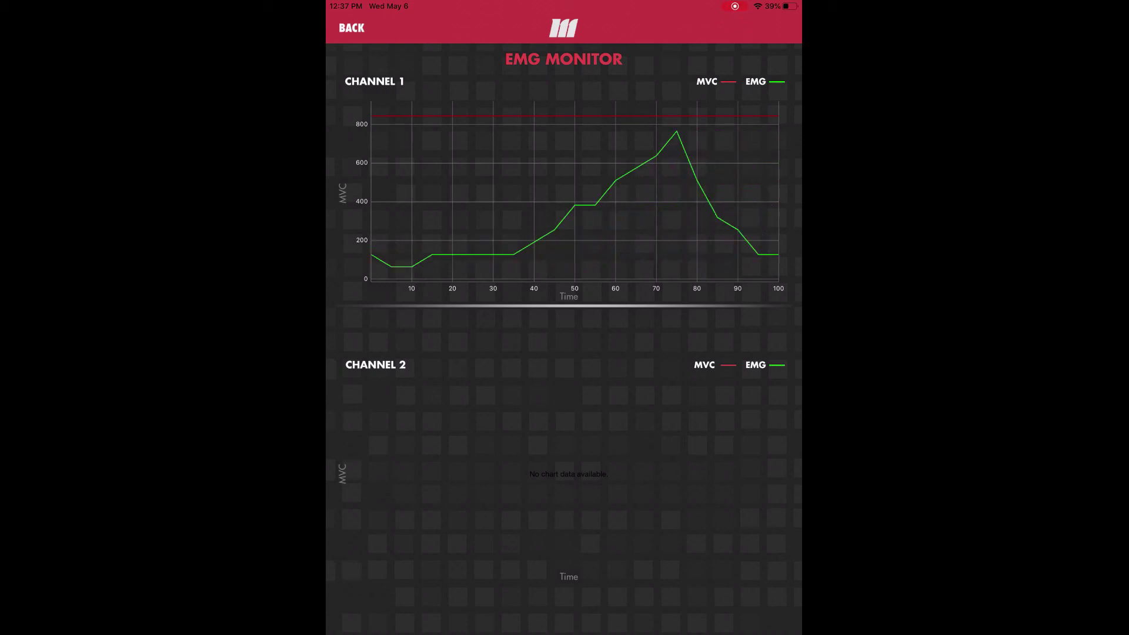
left_click(350, 27)
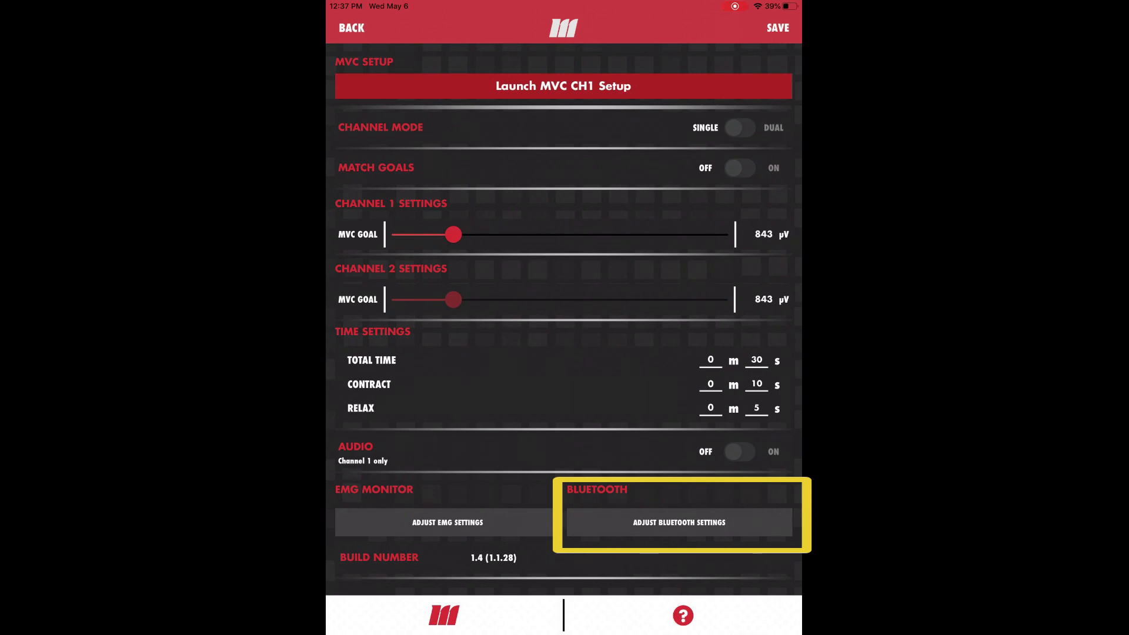
Step: Visit the Bluetooth settings, then back out of settings to the home screen
left_click(677, 522)
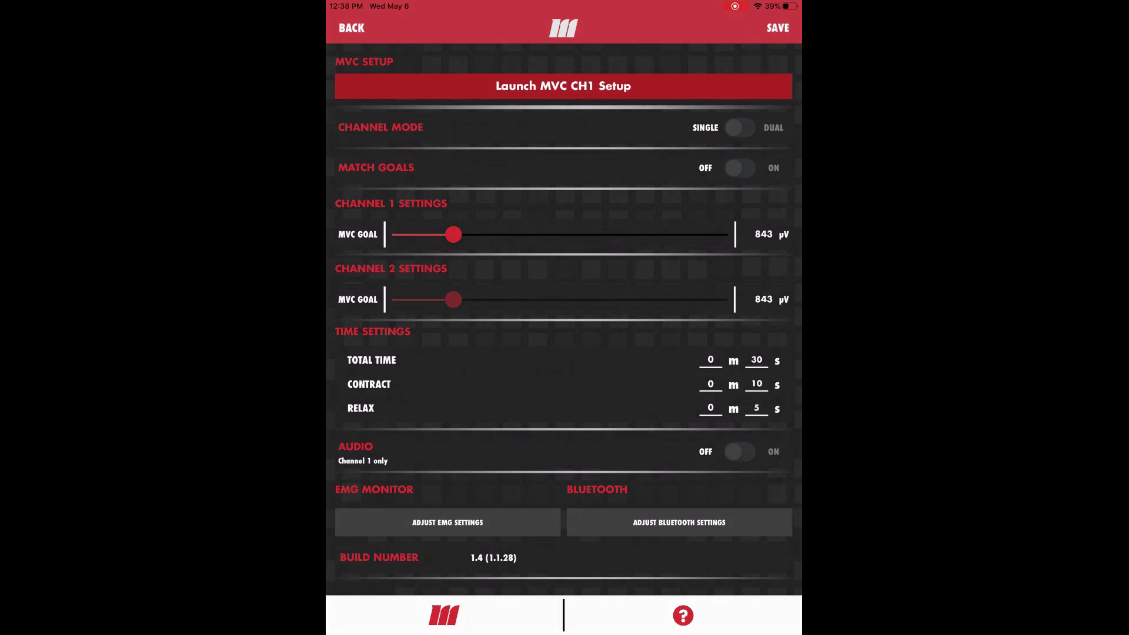
left_click(351, 28)
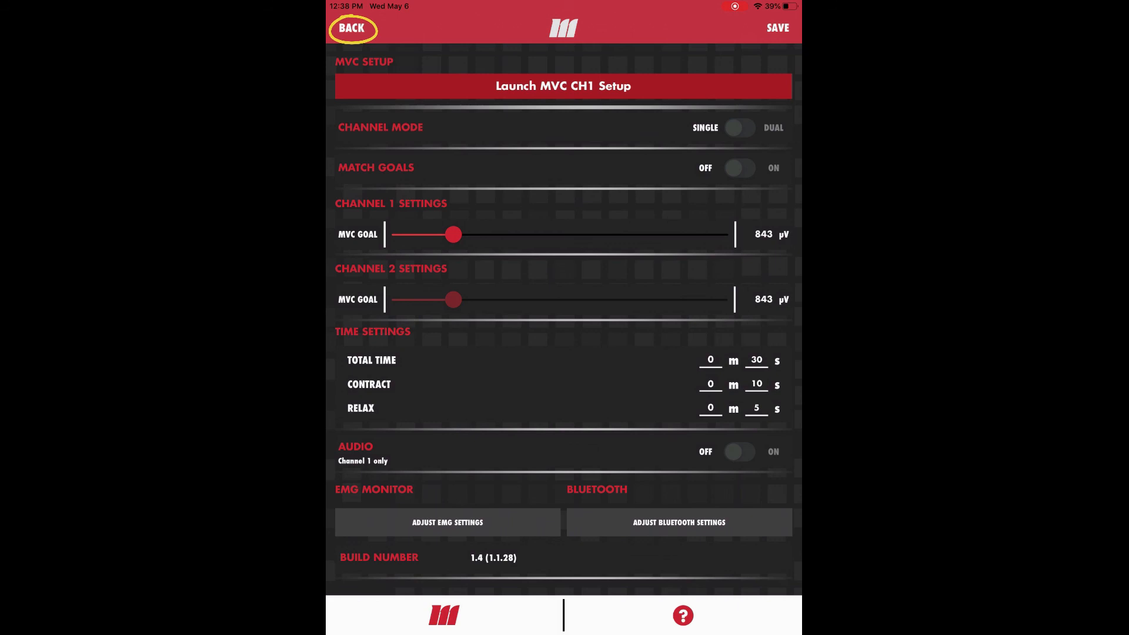
left_click(352, 28)
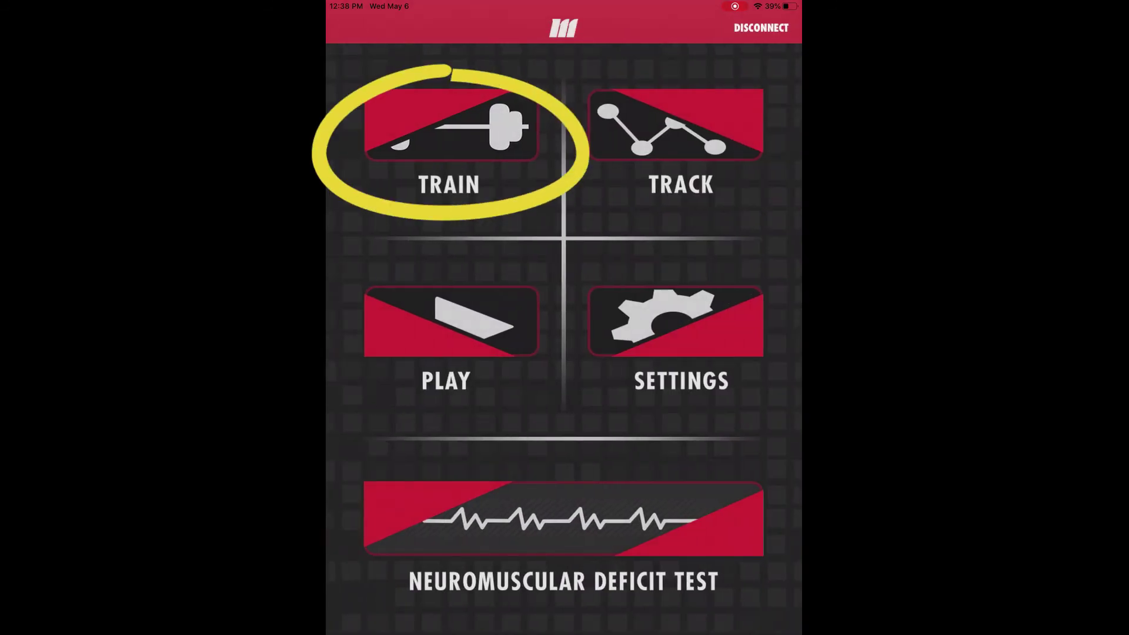